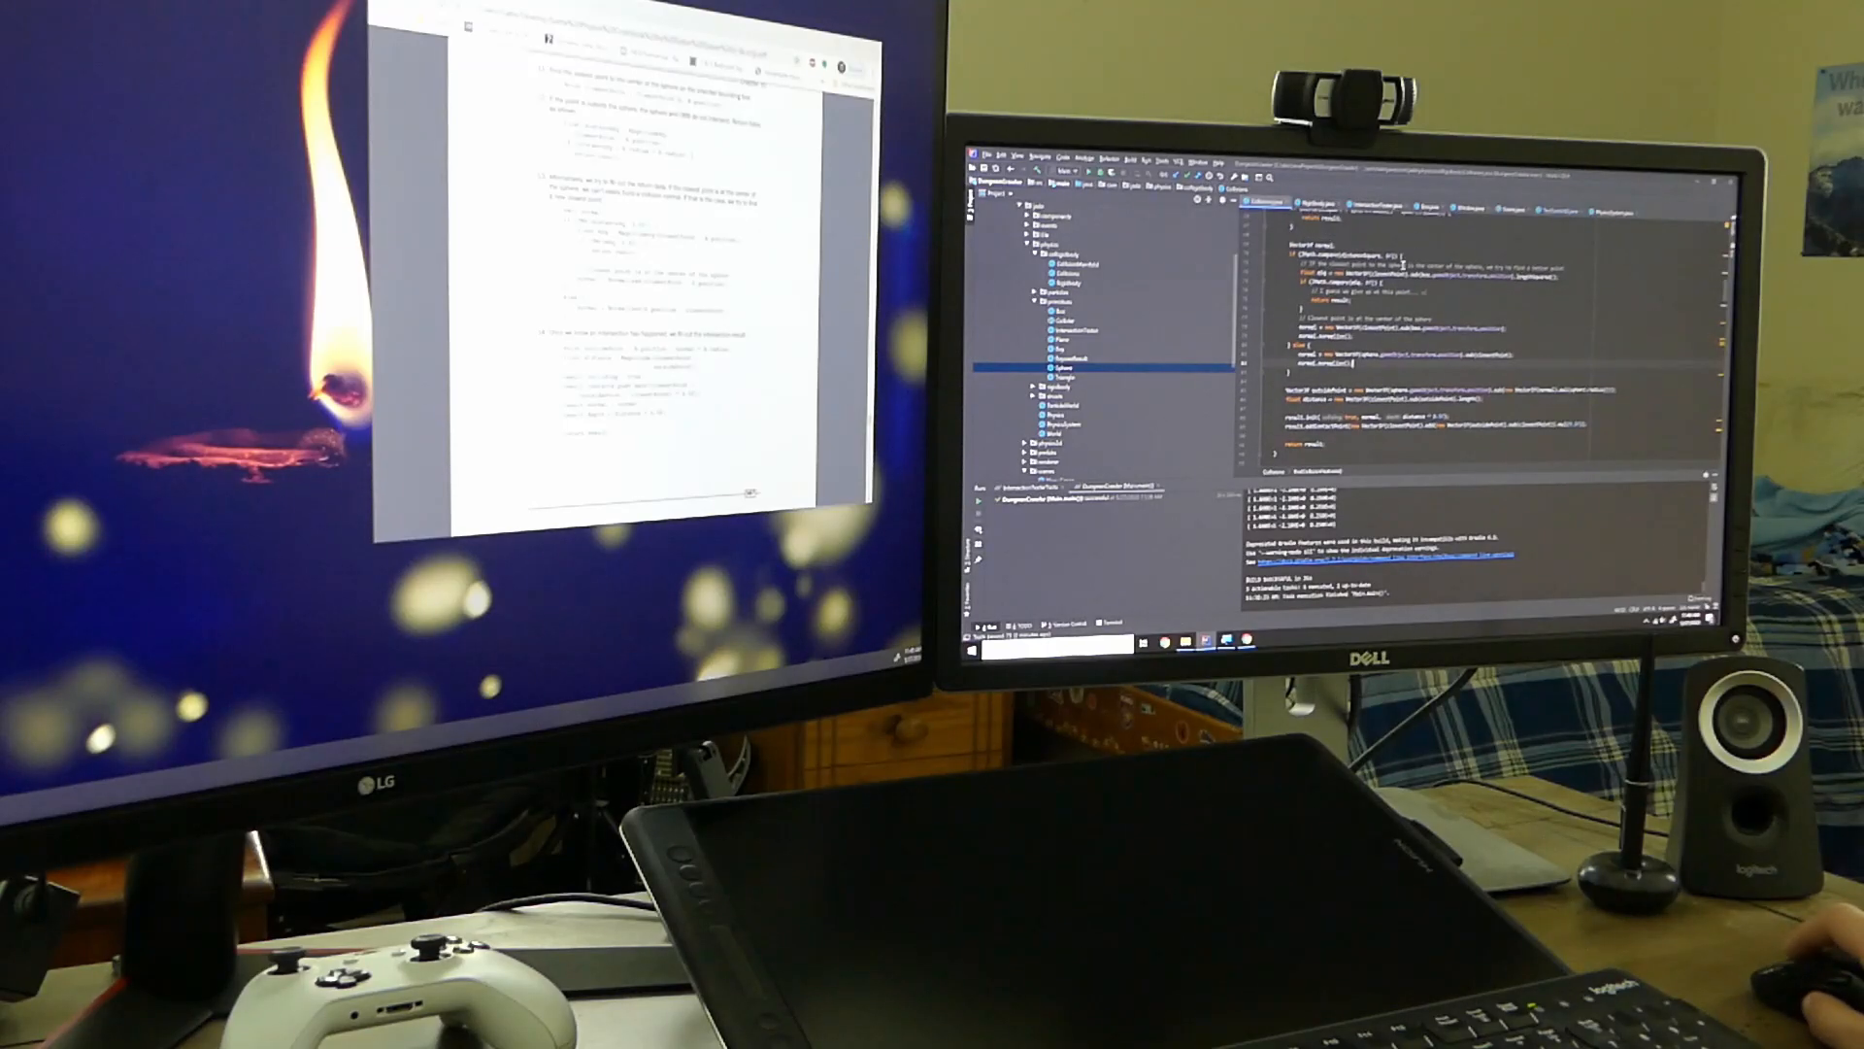
pyautogui.scroll(-3)
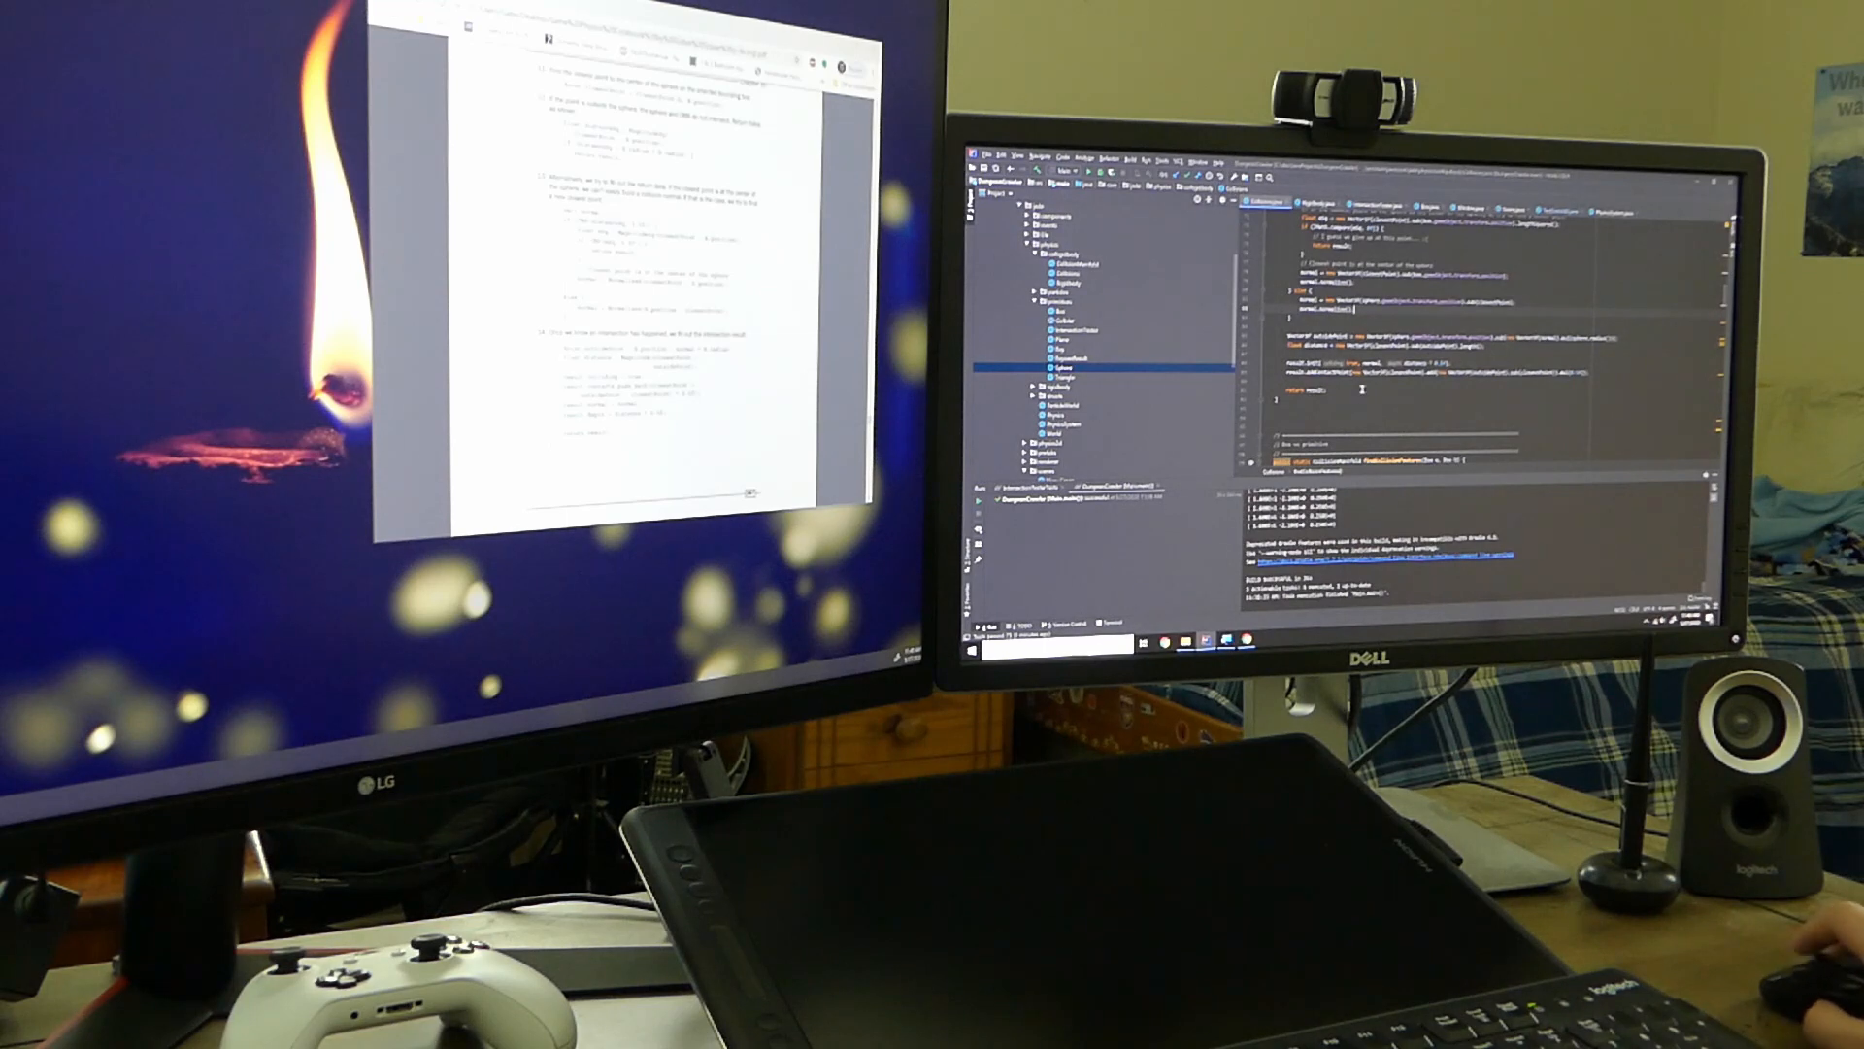
pyautogui.scroll(3)
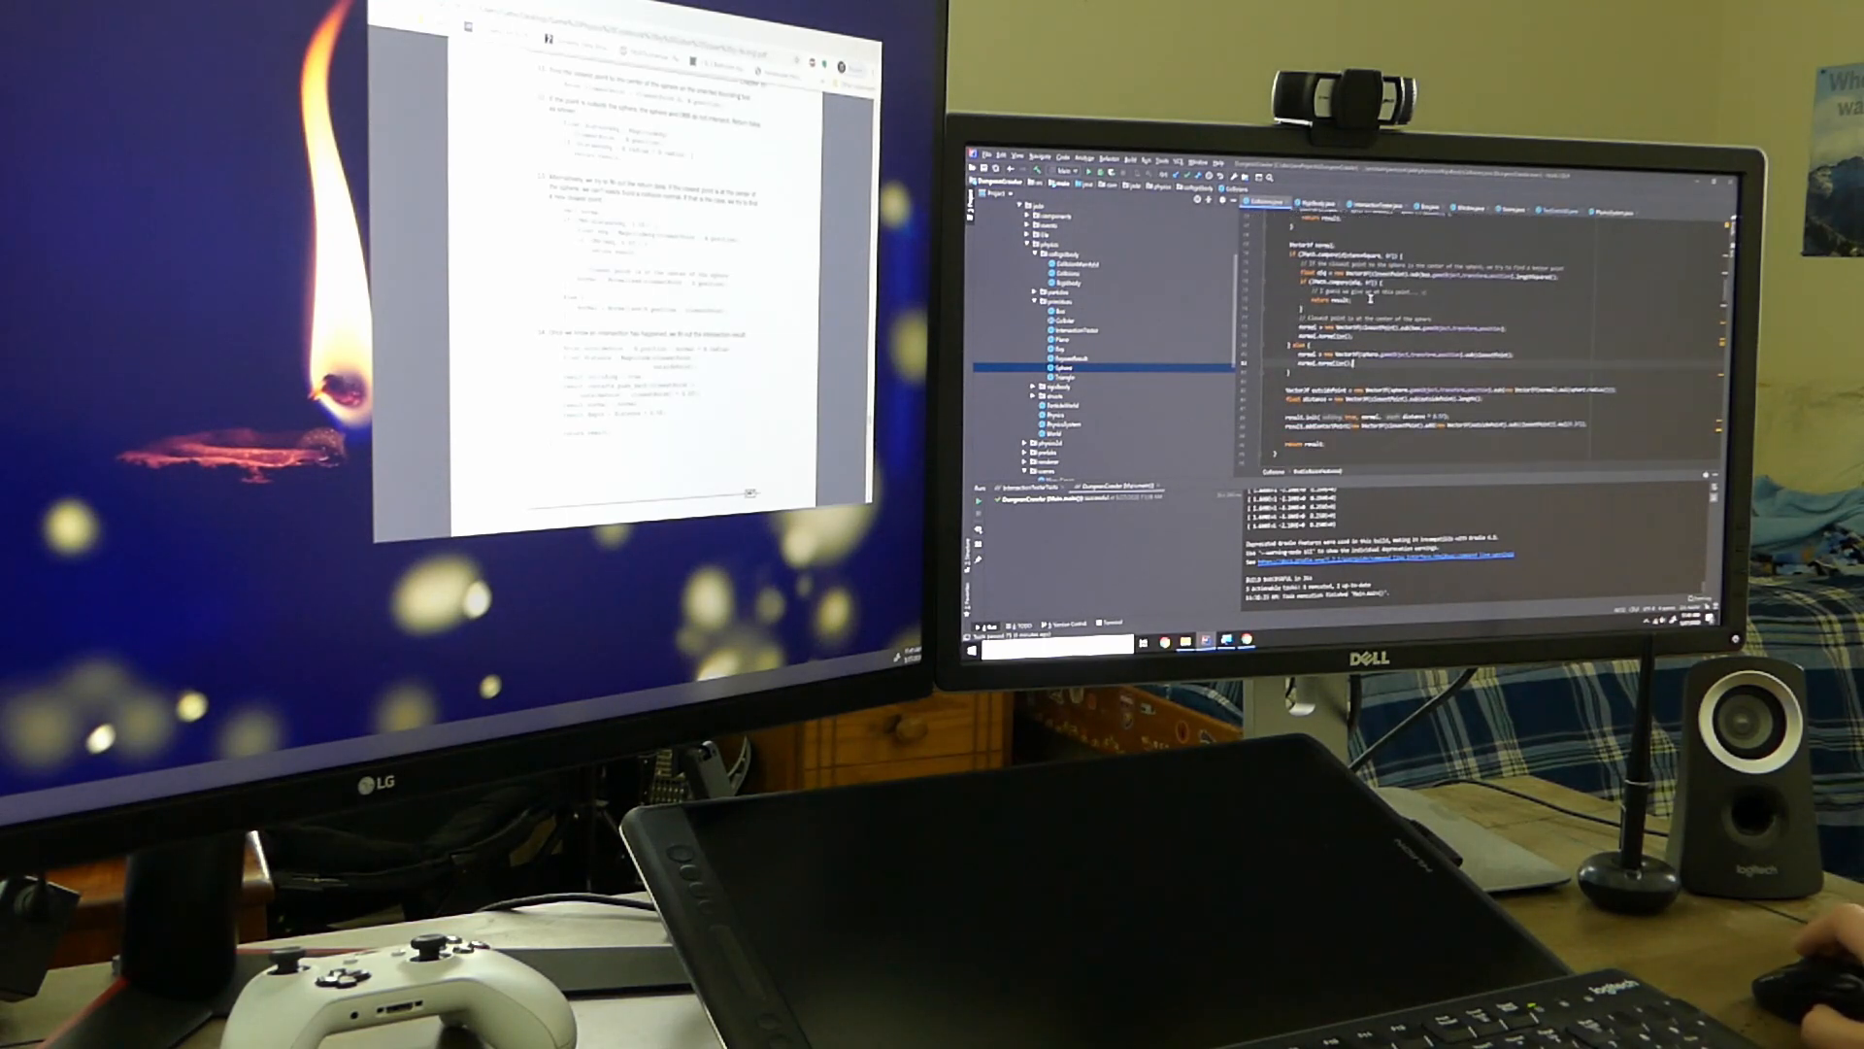